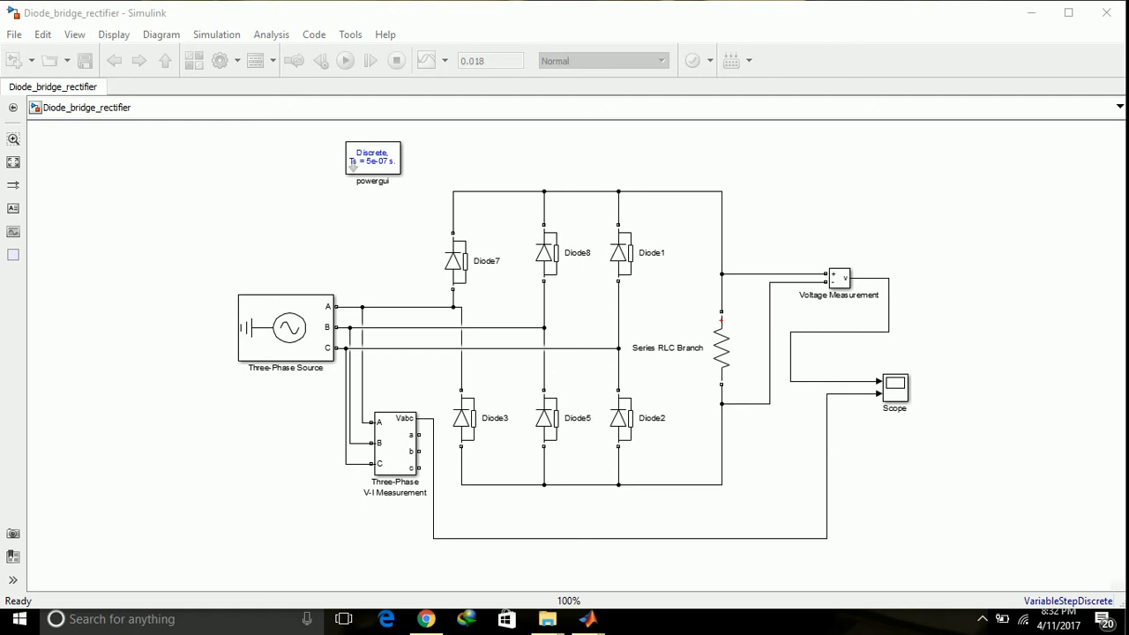
- Select and inspect blocks in the three-phase diode bridge rectifier model
left_click(720, 346)
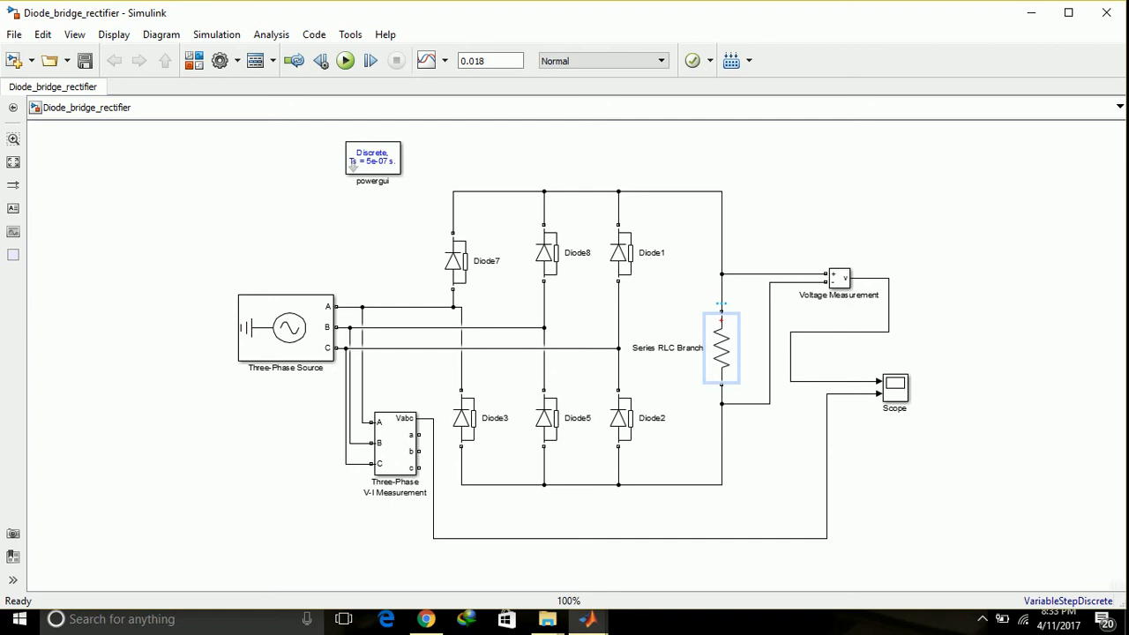
left_click(285, 328)
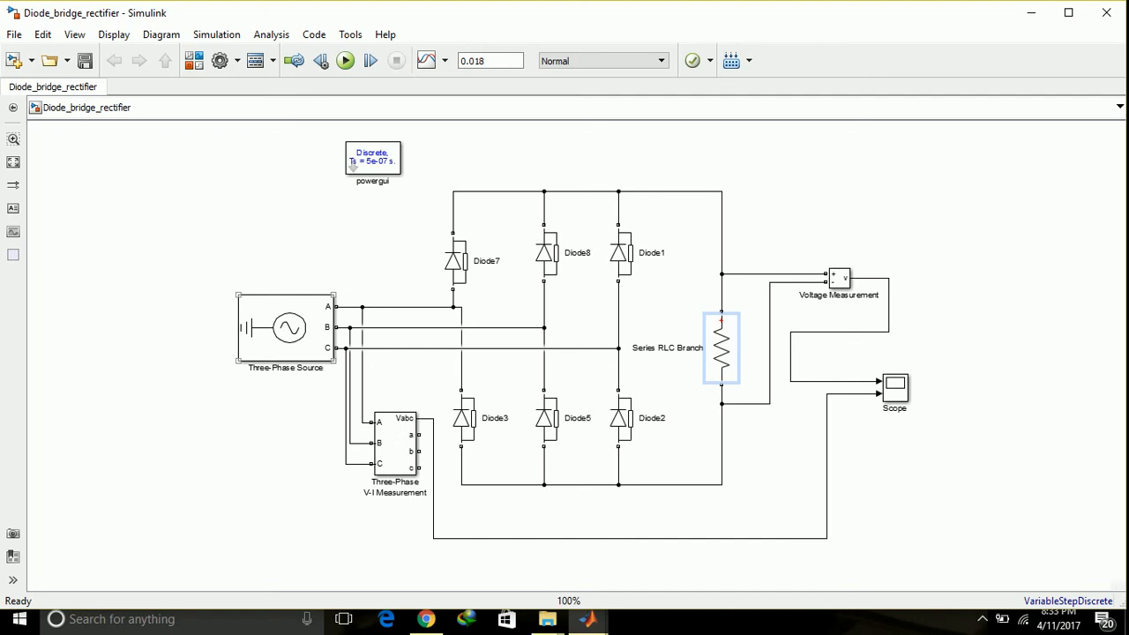
left_click(543, 254)
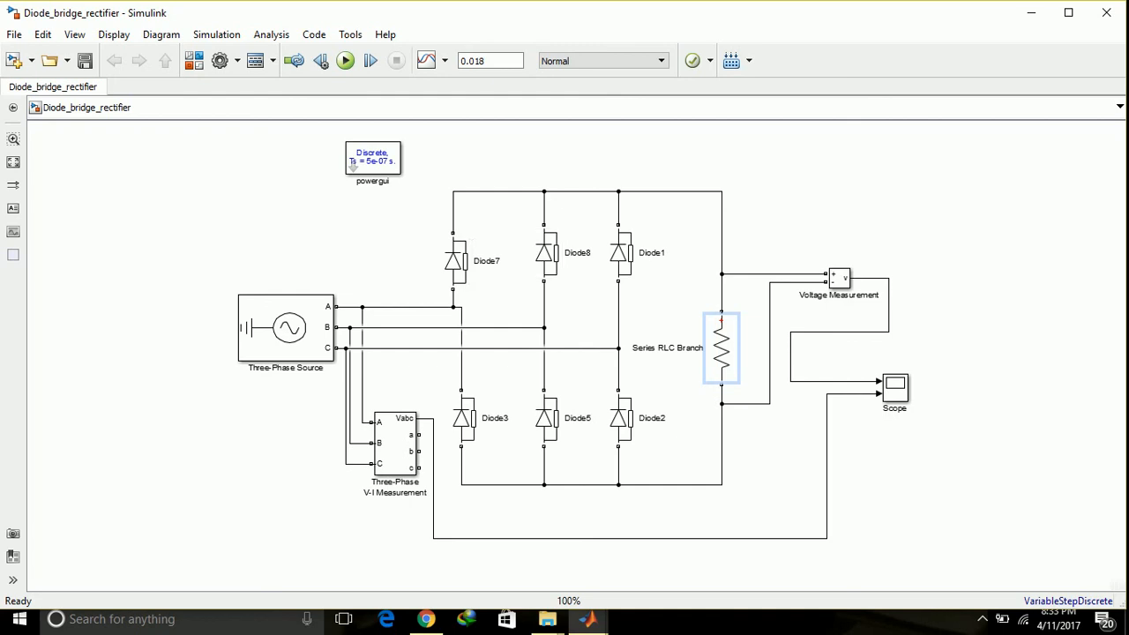
left_click(620, 254)
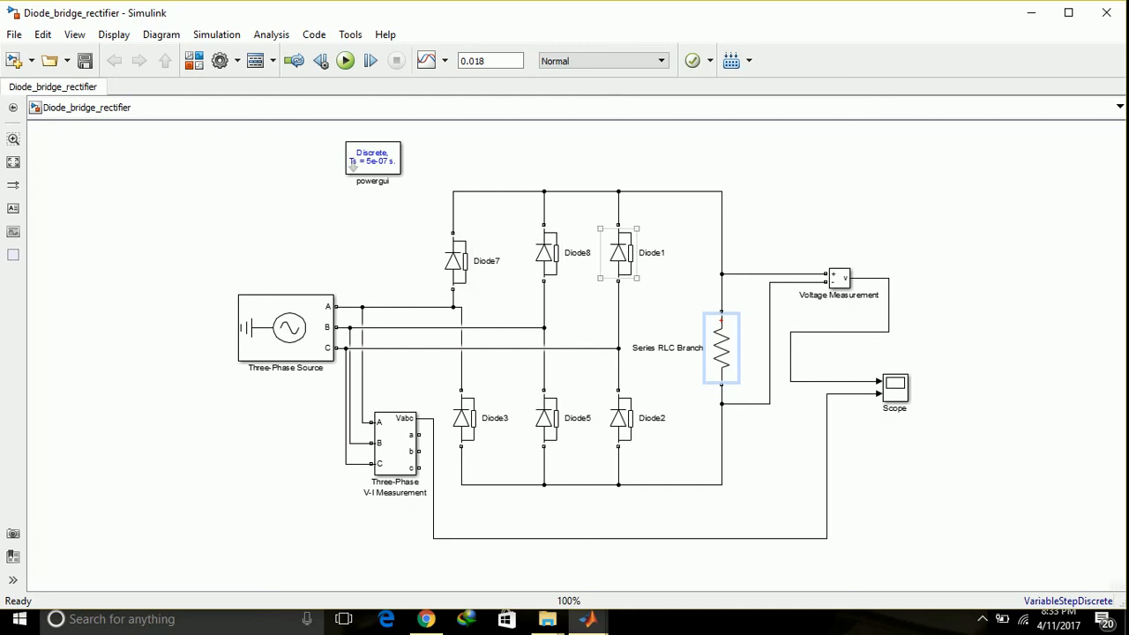
left_click(722, 348)
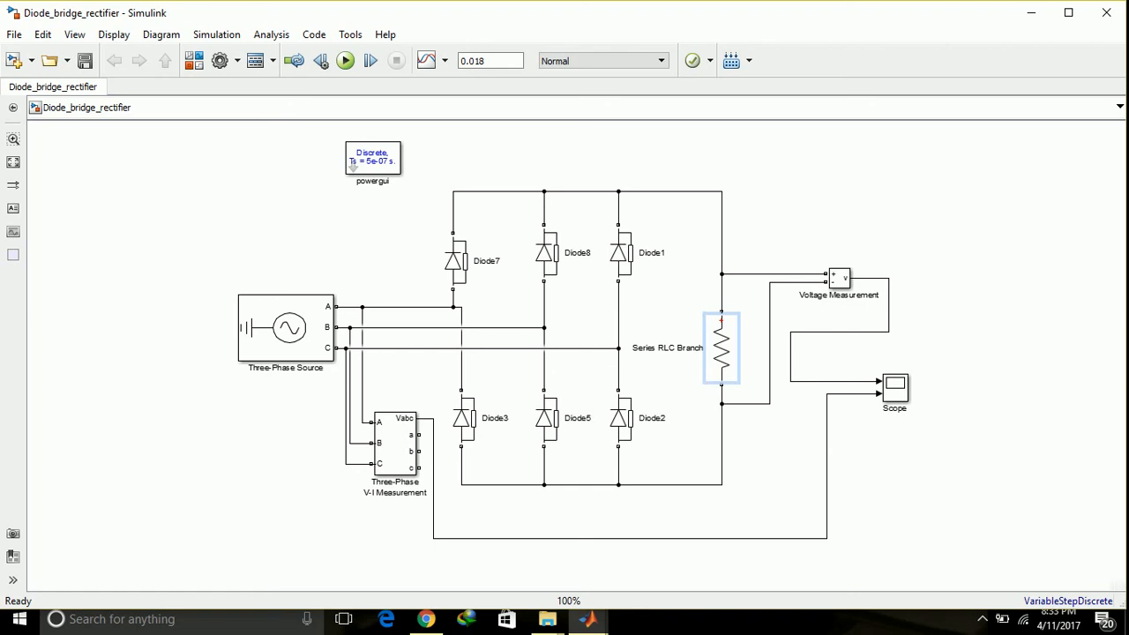
left_click(720, 346)
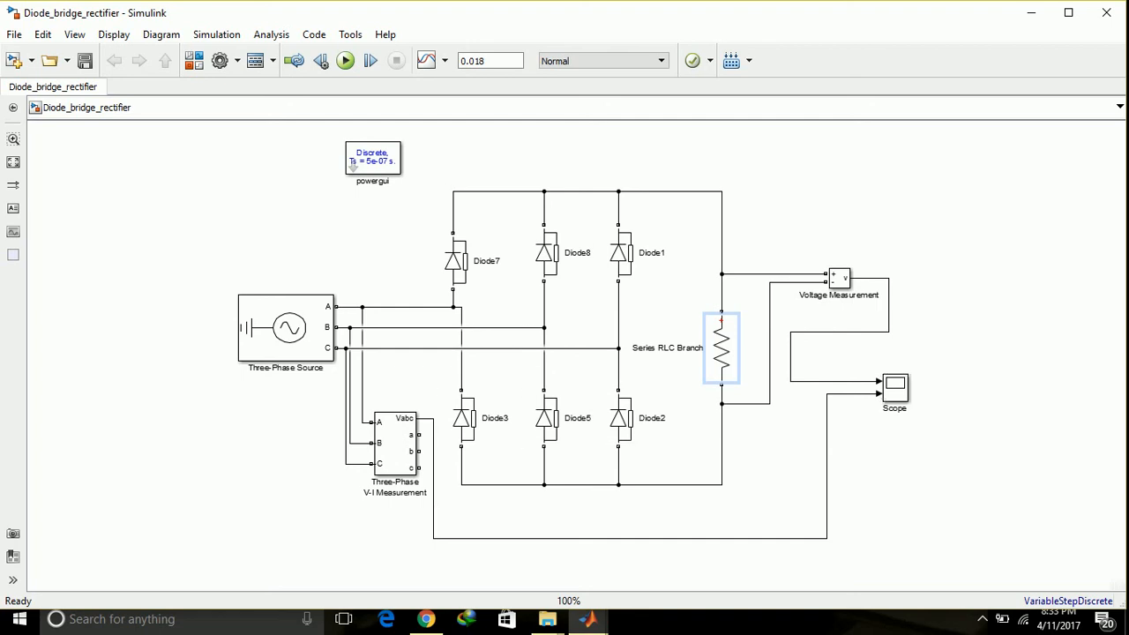
left_click(617, 420)
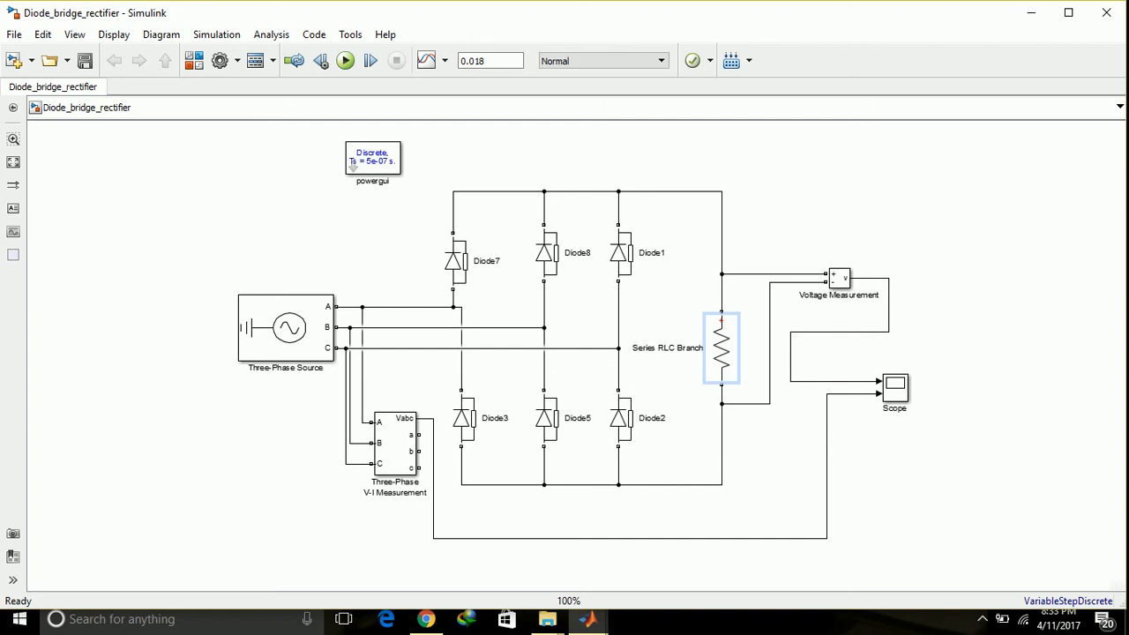
left_click(455, 261)
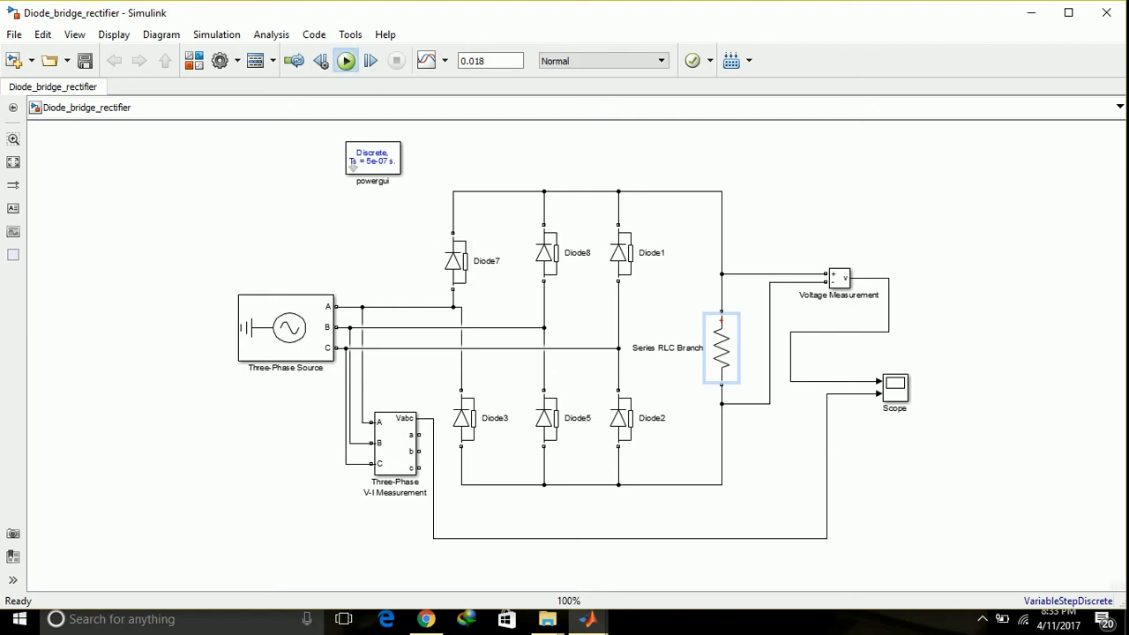
- Run the simulation and review the source at 220 Vrms, 180°, 50 Hz, leaving it unchanged
left_click(346, 60)
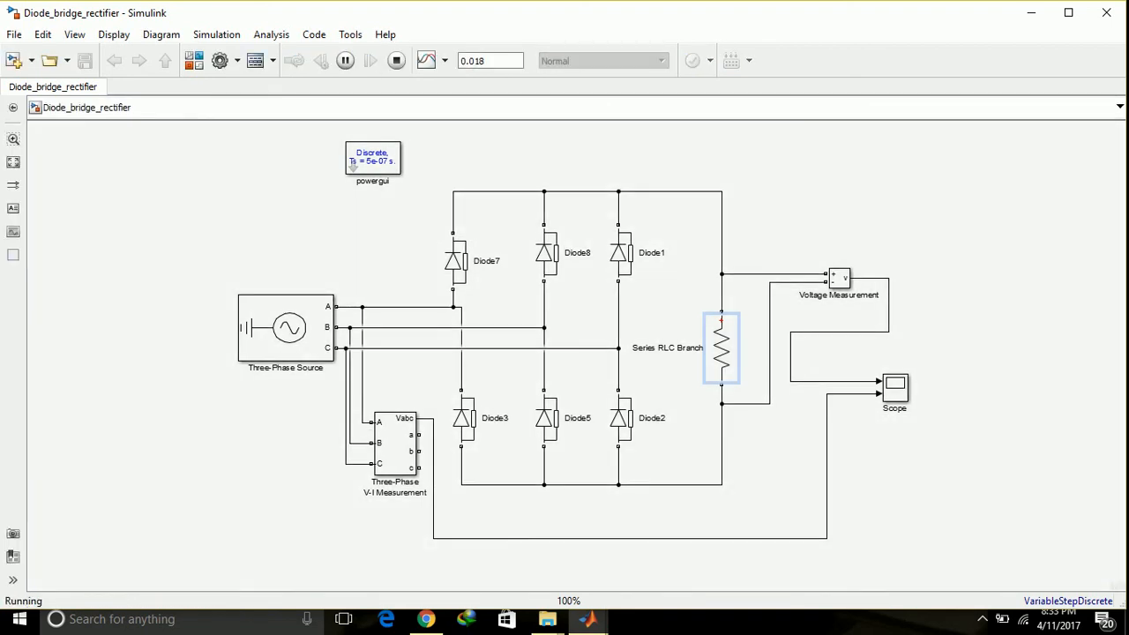
left_click(395, 60)
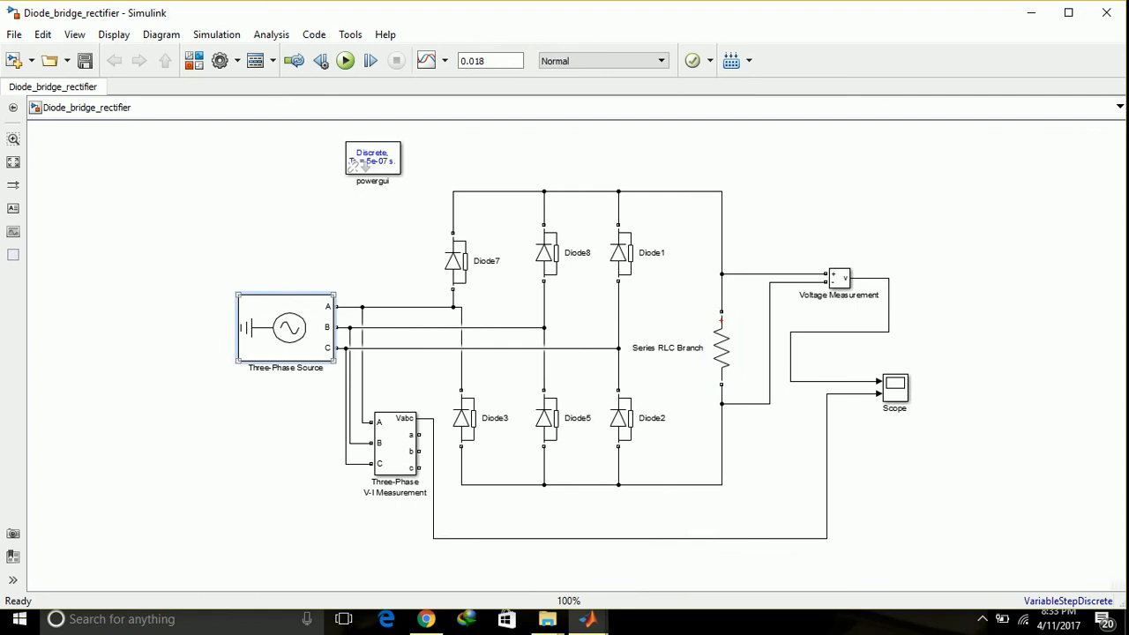
double_click(286, 327)
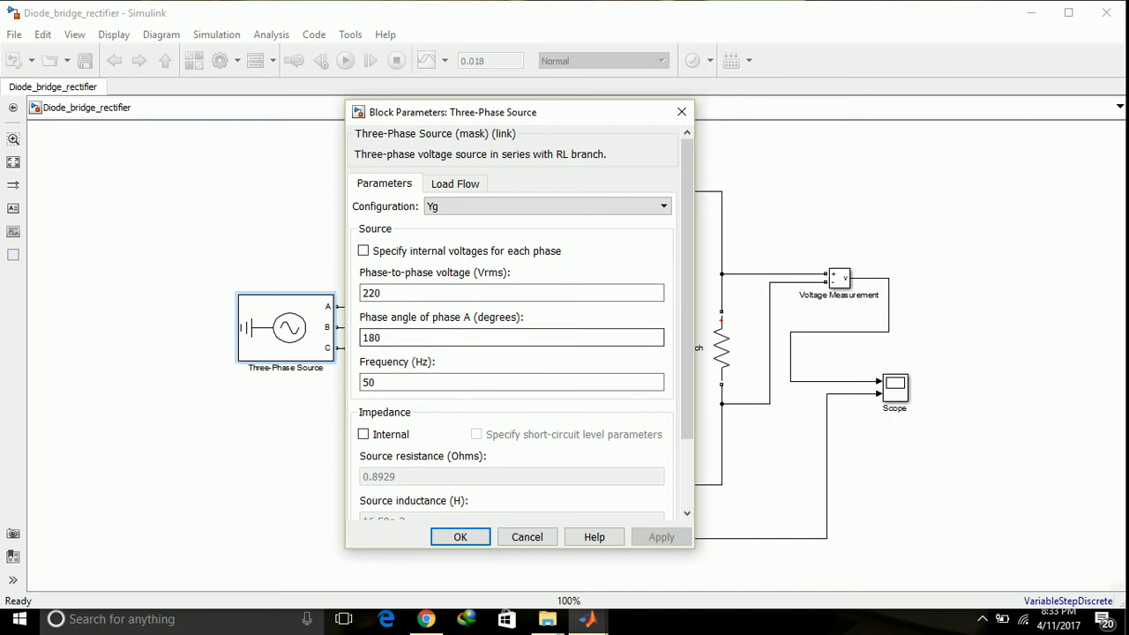
mouse_move(420, 337)
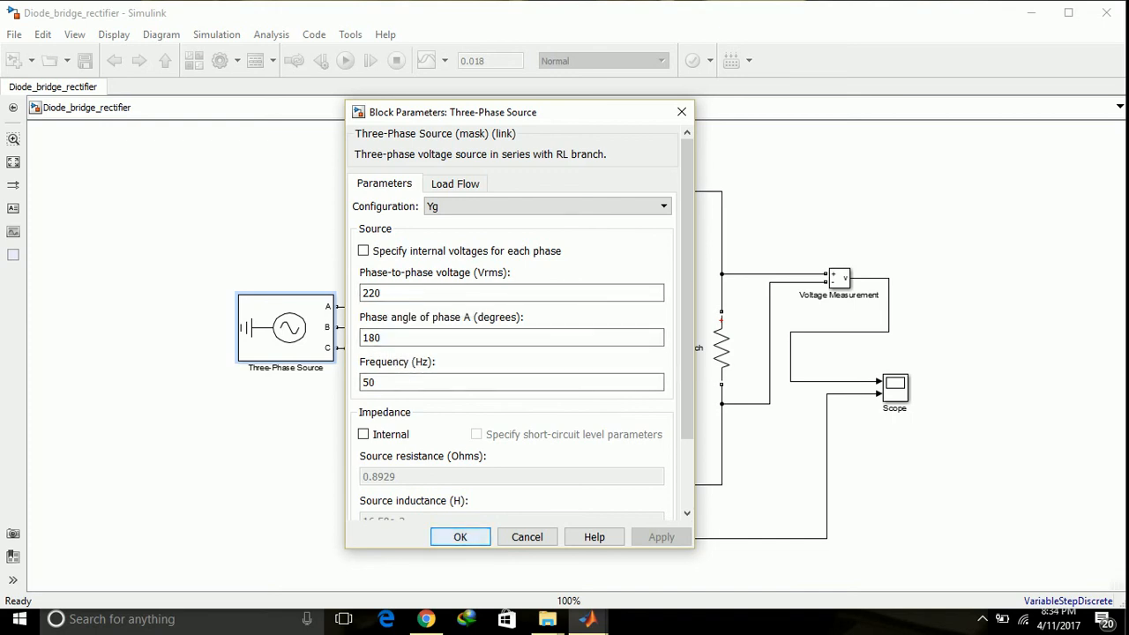
left_click(458, 536)
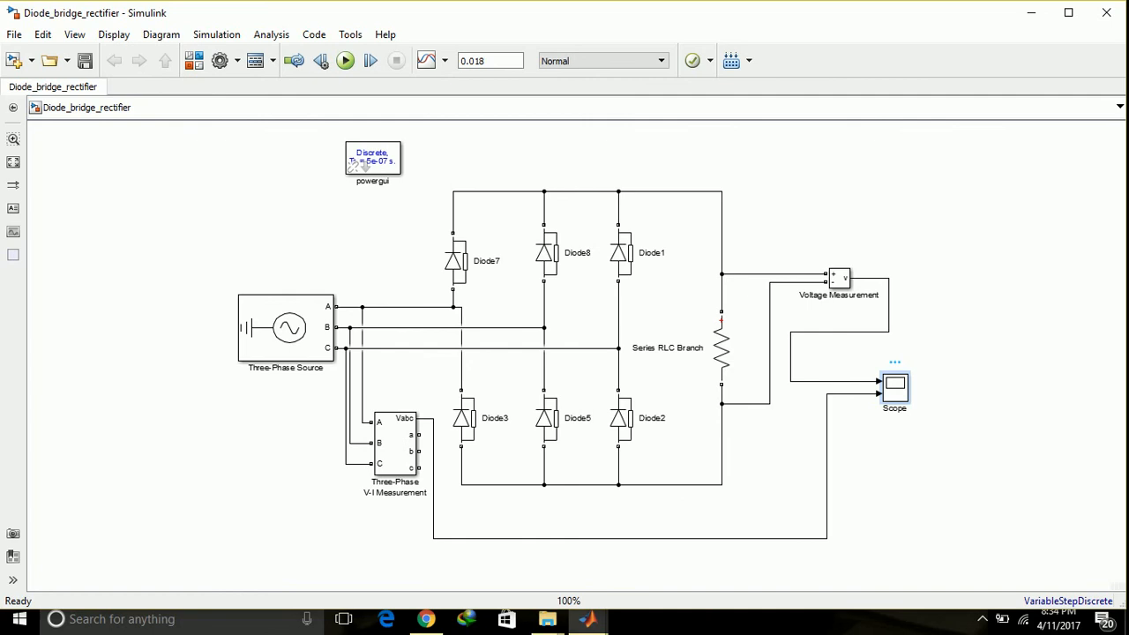
double_click(894, 386)
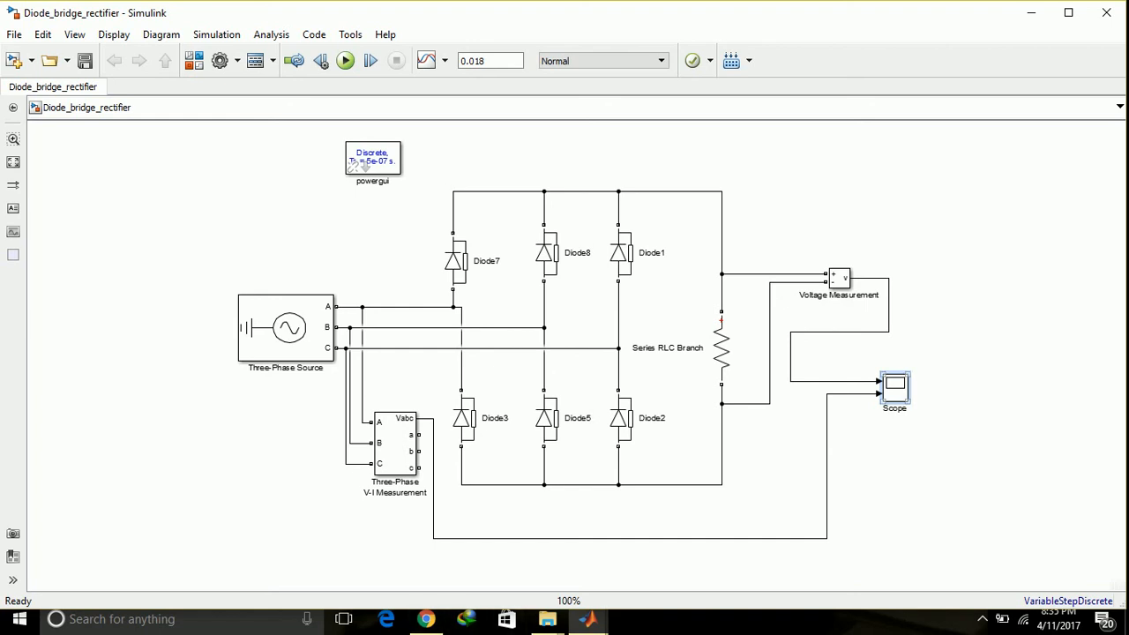
double_click(892, 389)
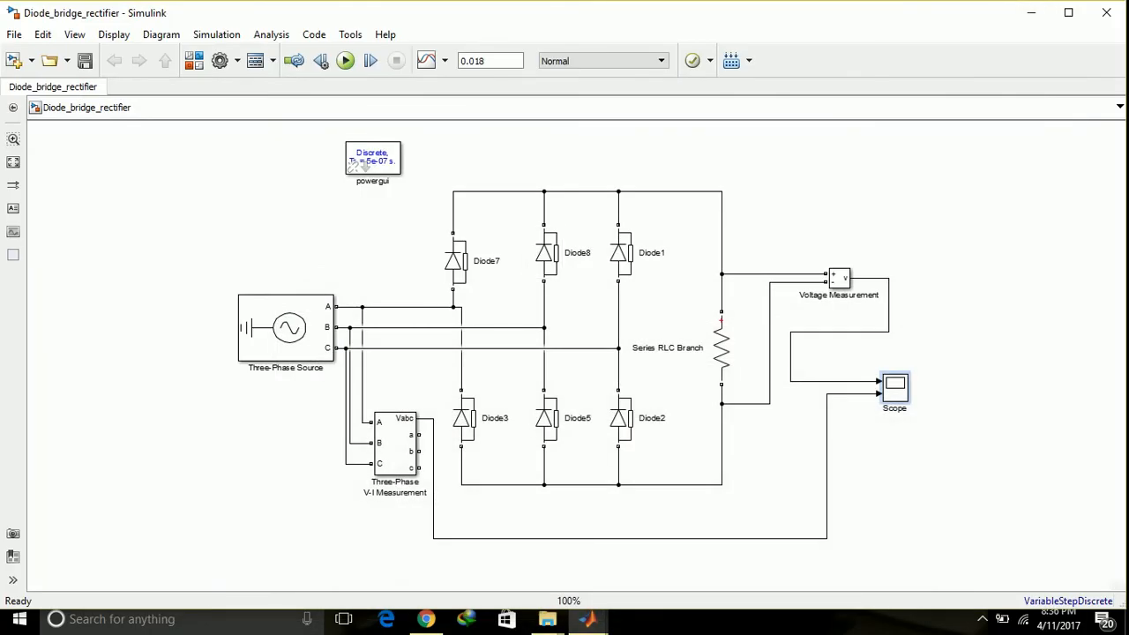
left_click(462, 416)
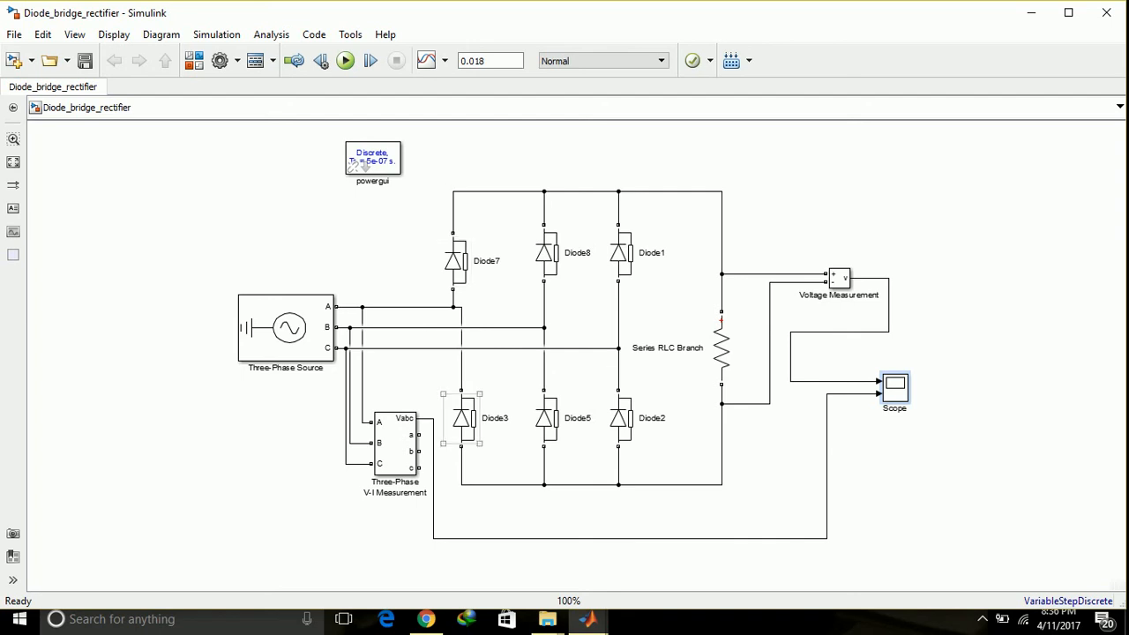
left_click(455, 261)
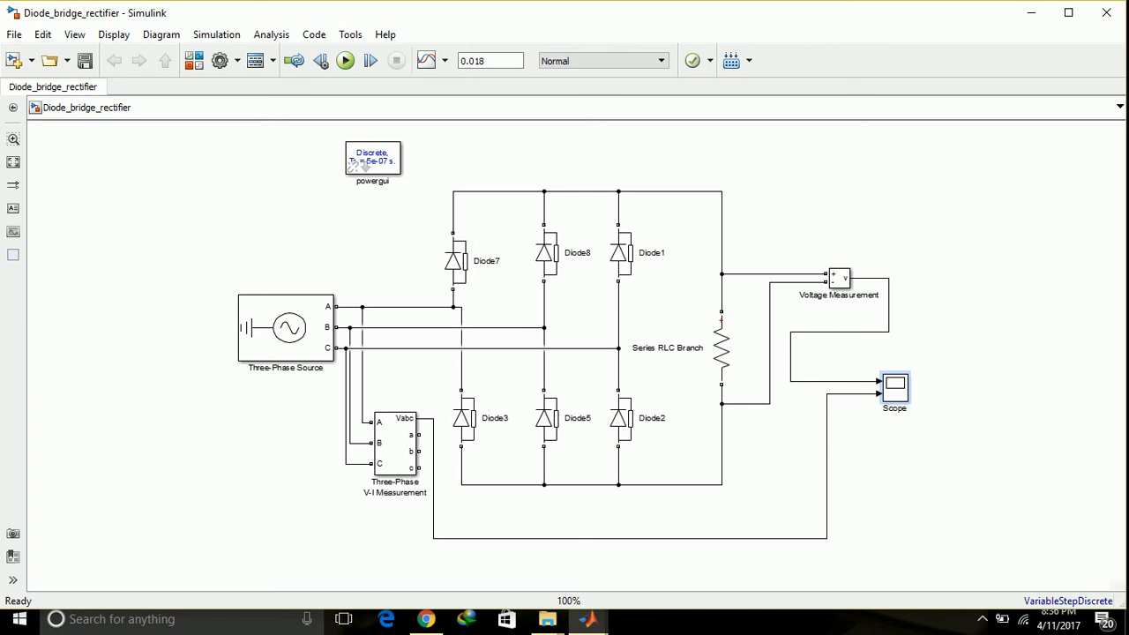
- View the rectified voltage near 300 V and the three phase voltages in the Scope
double_click(895, 388)
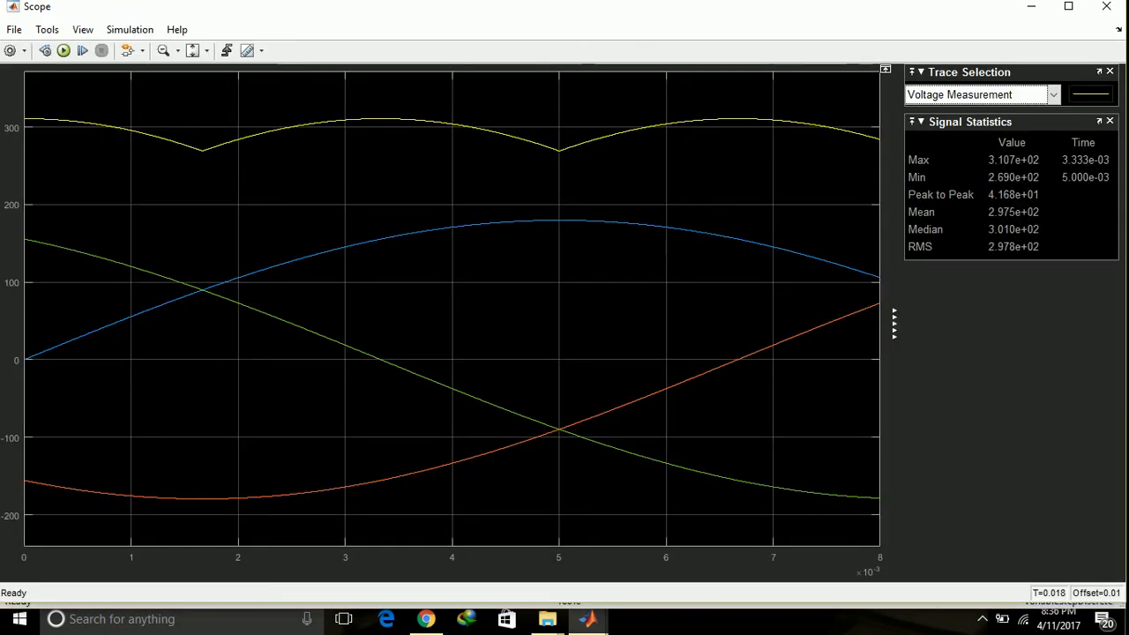
mouse_move(1105, 8)
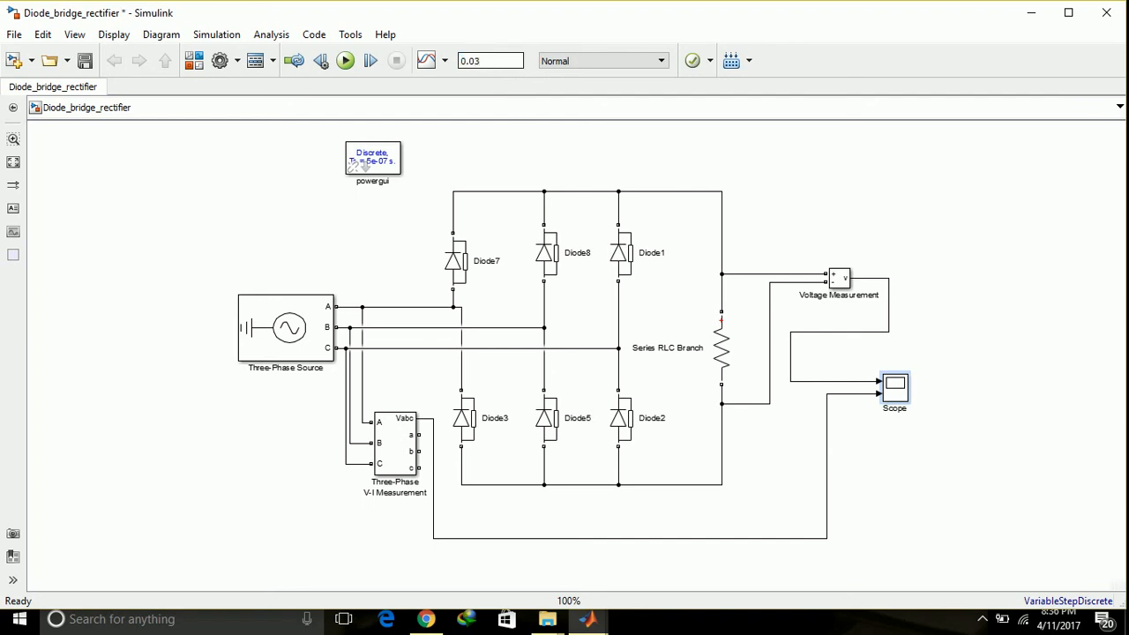
- Rerun the simulation and show the rippled rectified voltage above the phase voltages over 0.02 s
left_click(344, 60)
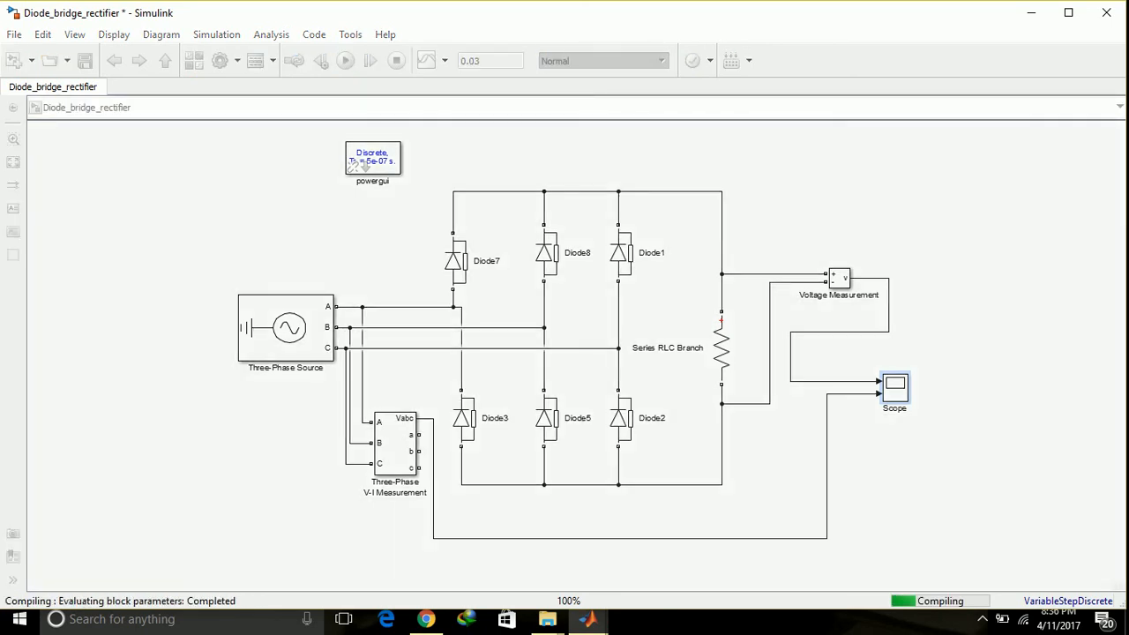
left_click(346, 60)
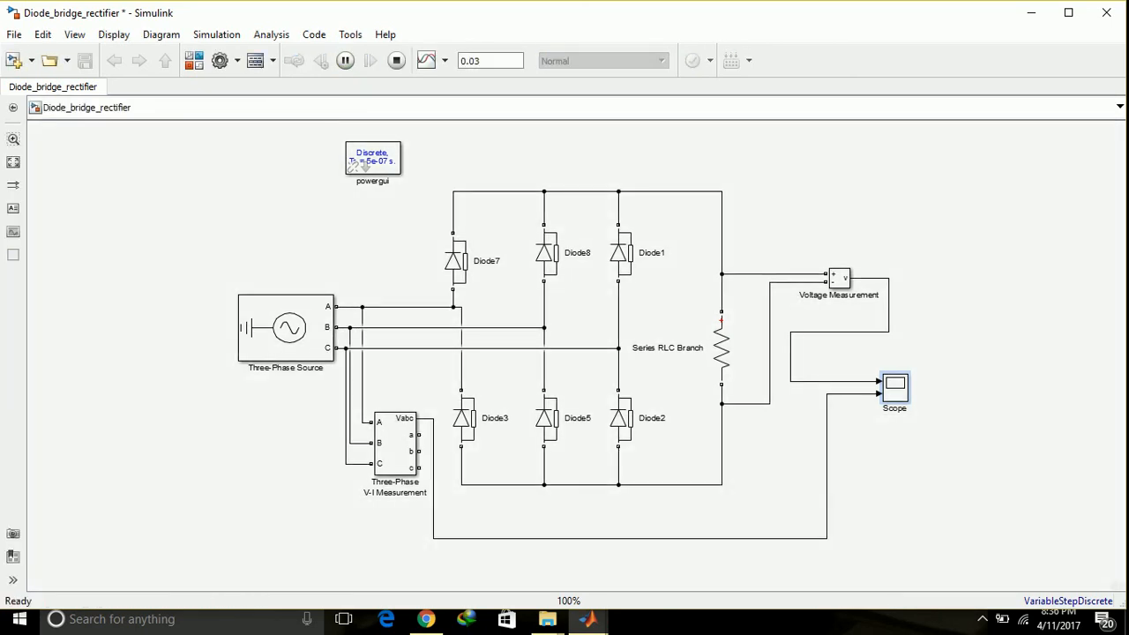
double_click(894, 384)
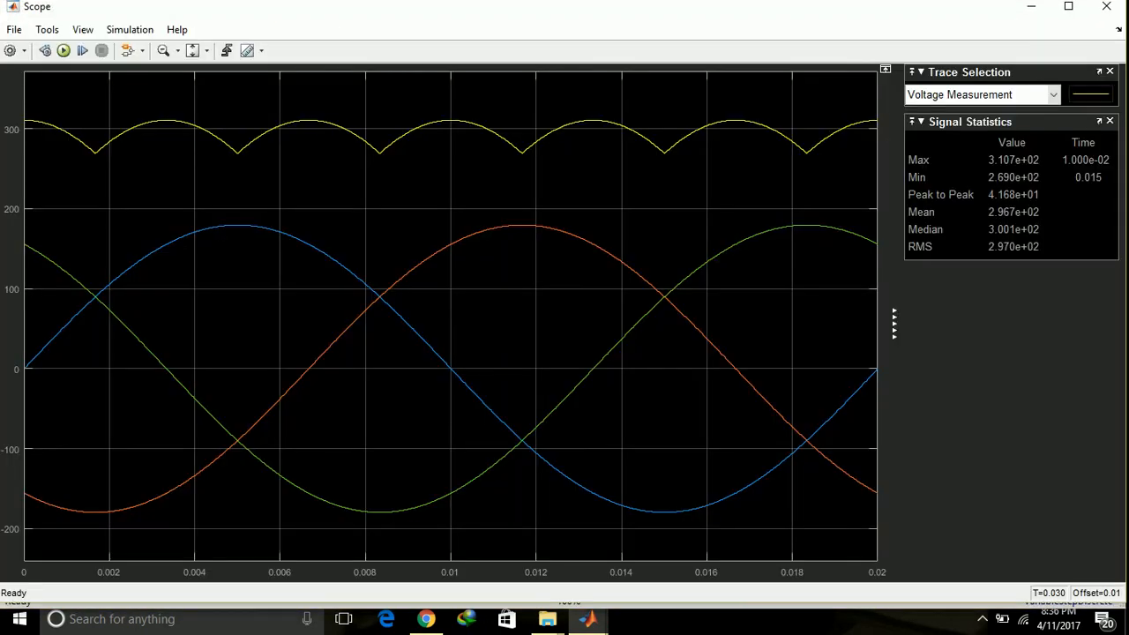